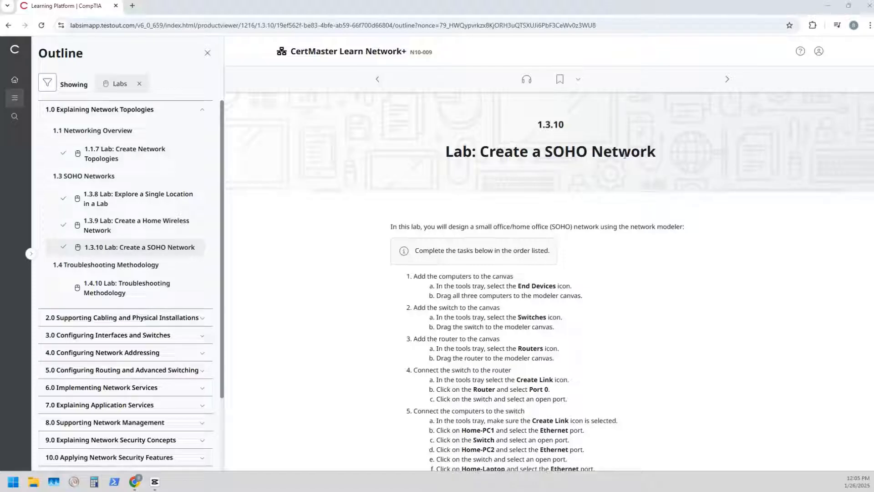
Launch the Create a SOHO Network lab from its page into the Network Modeler.
double_click(567, 151)
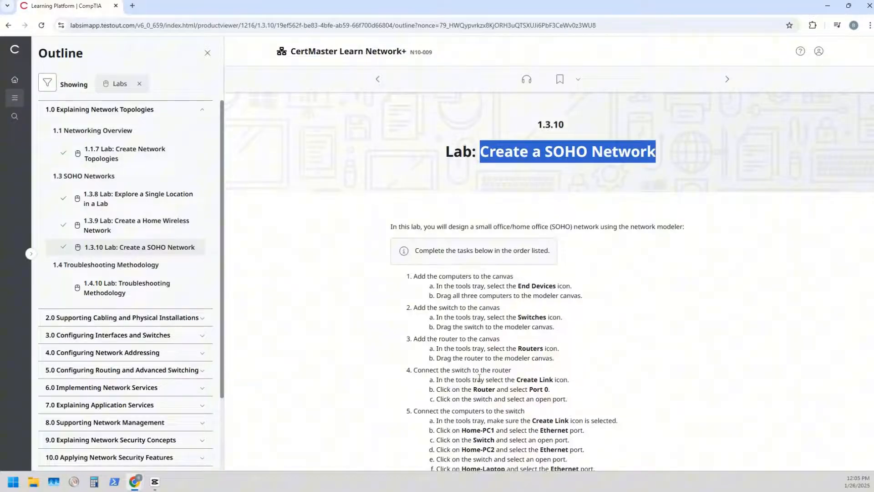
mouse_move(367, 352)
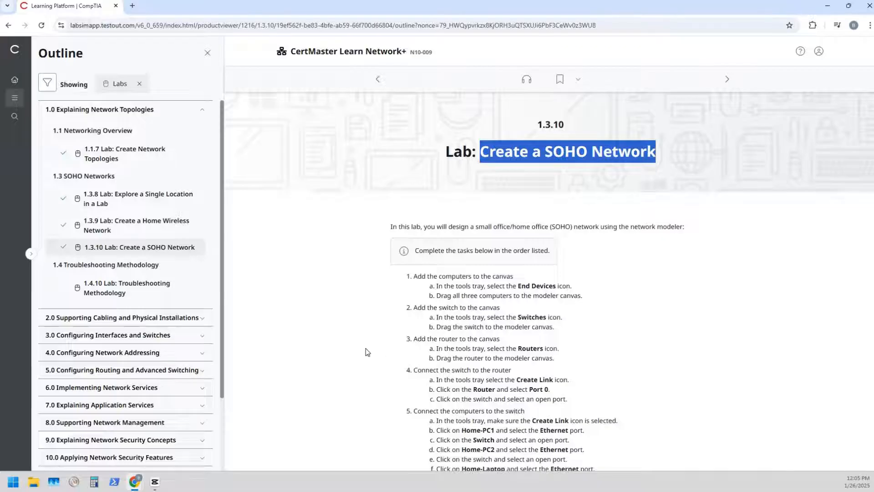
scroll("down", 3)
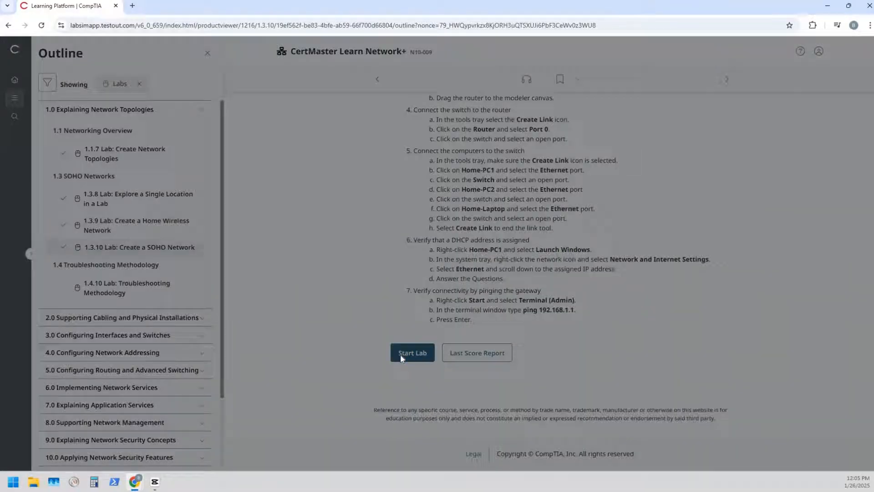
left_click(412, 352)
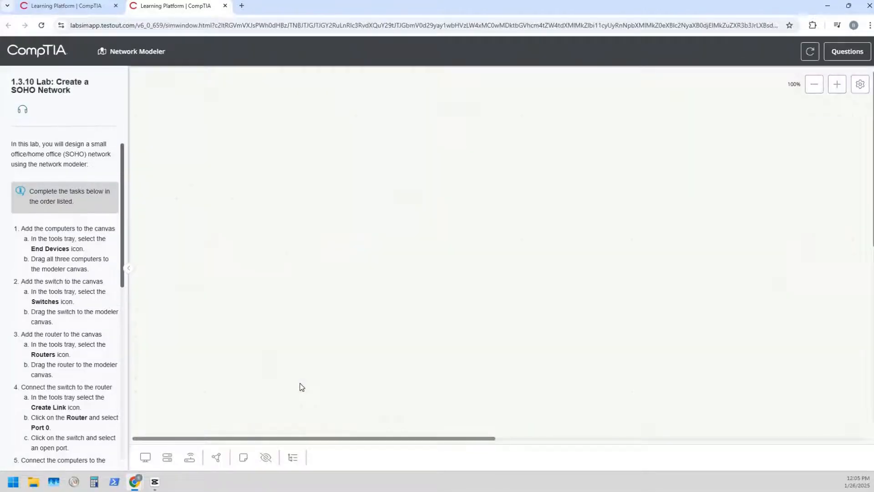
mouse_move(234, 427)
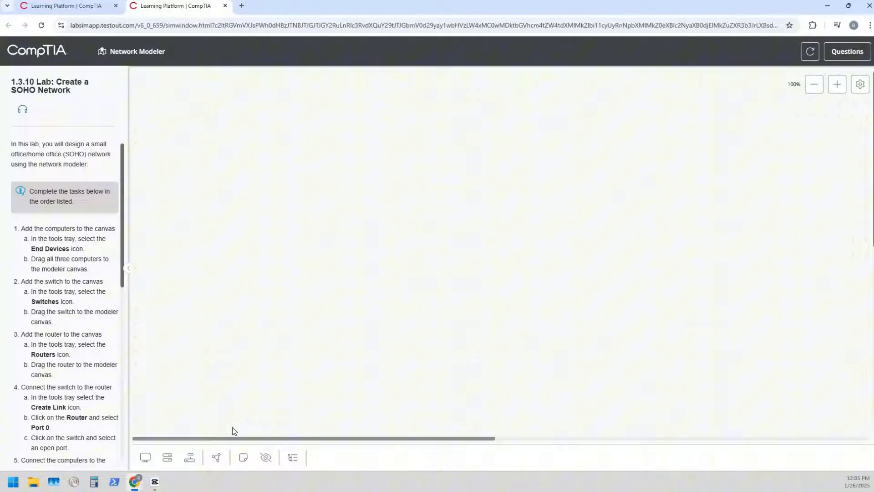
mouse_move(189, 457)
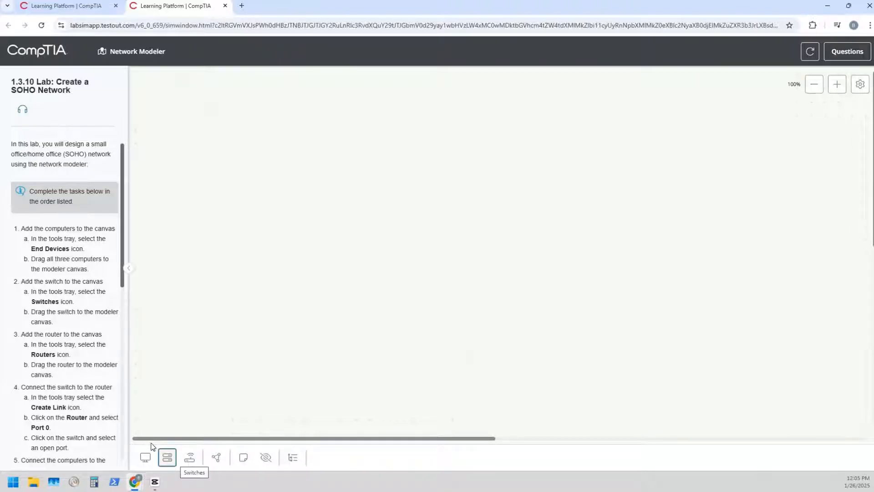
mouse_move(191, 391)
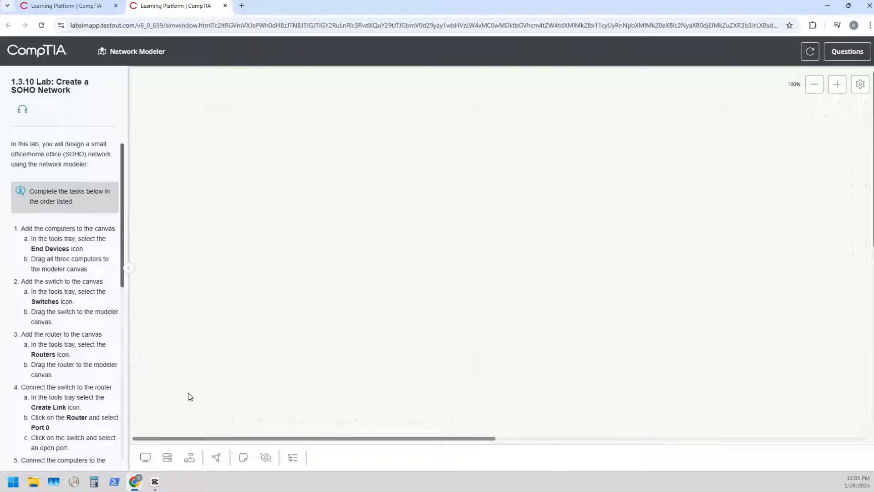
mouse_move(180, 395)
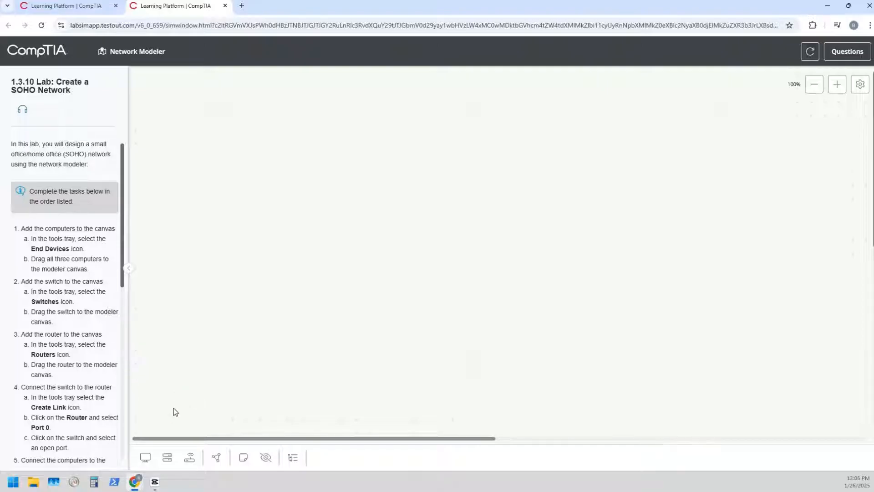
Drag Home-PC1, Home-PC2, Home-Laptop, a switch and a router from the tools tray onto the canvas.
left_click(144, 456)
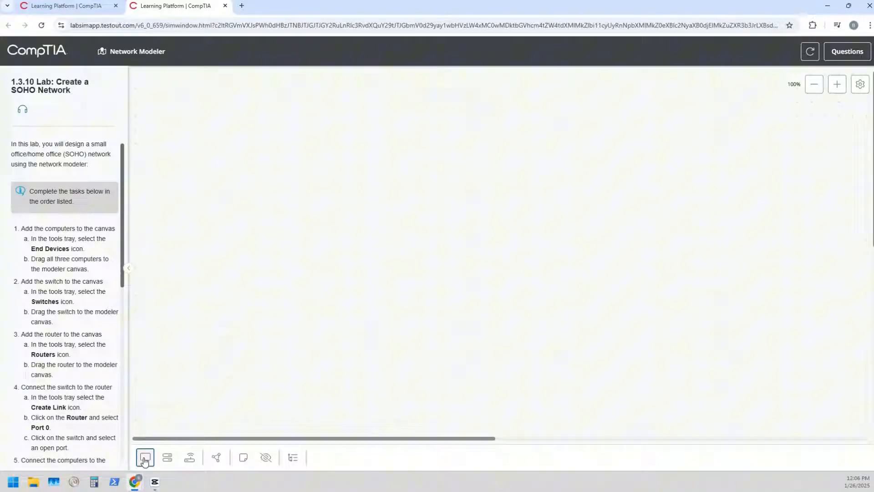
left_click(145, 457)
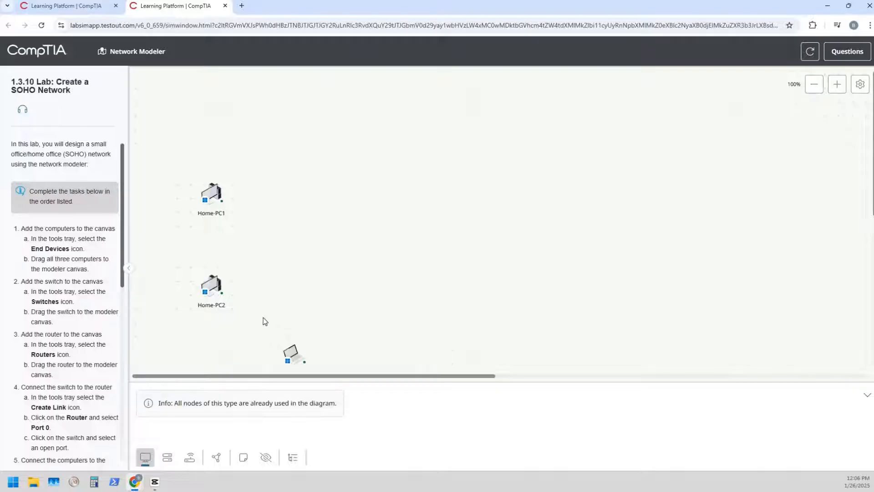
mouse_move(176, 434)
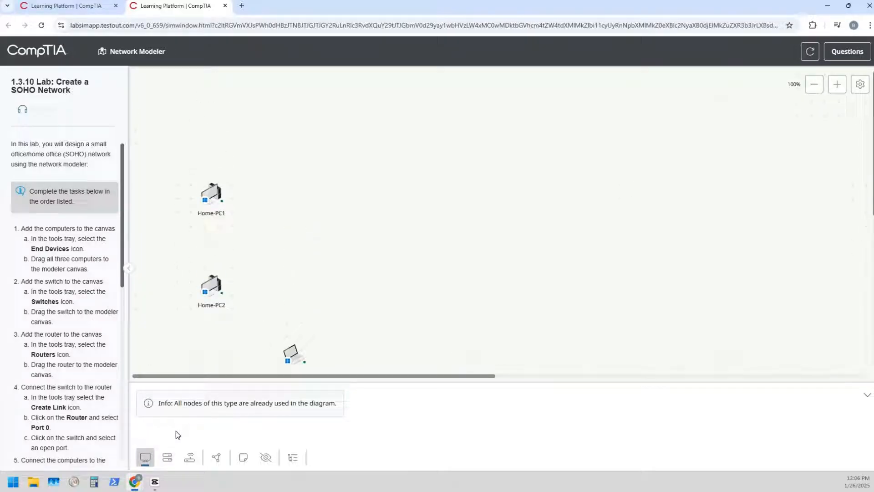
left_click(166, 456)
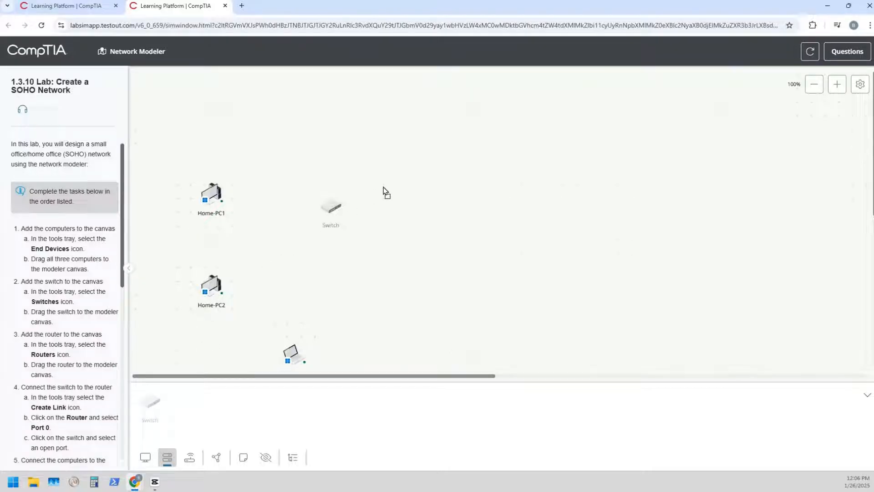
left_click(190, 457)
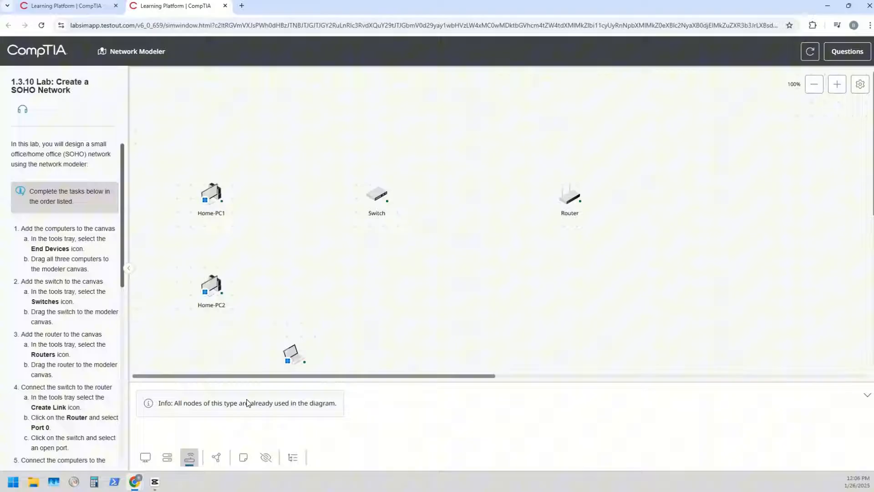
scroll("down", 3)
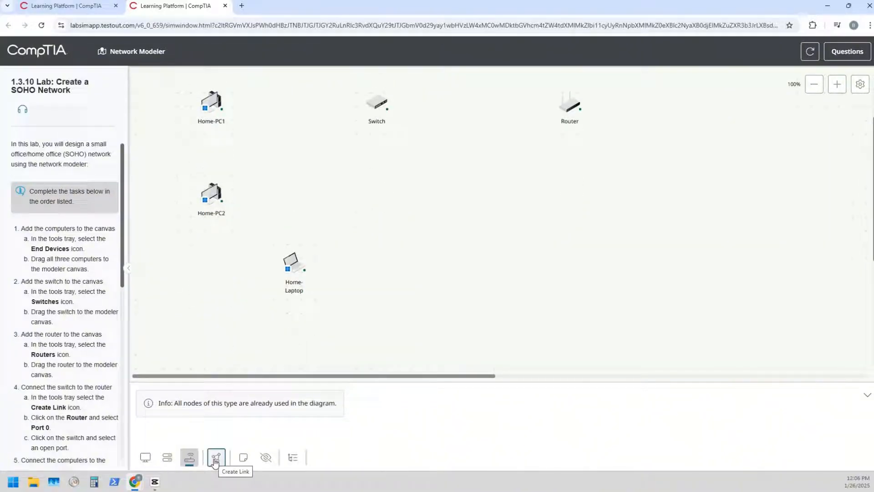
Create a link from Router port 0 to Switch port 0.
left_click(215, 457)
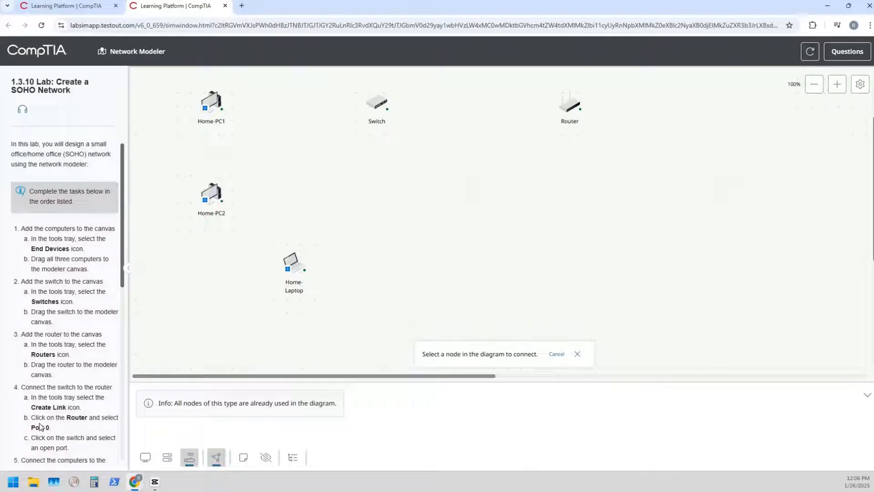
mouse_move(145, 449)
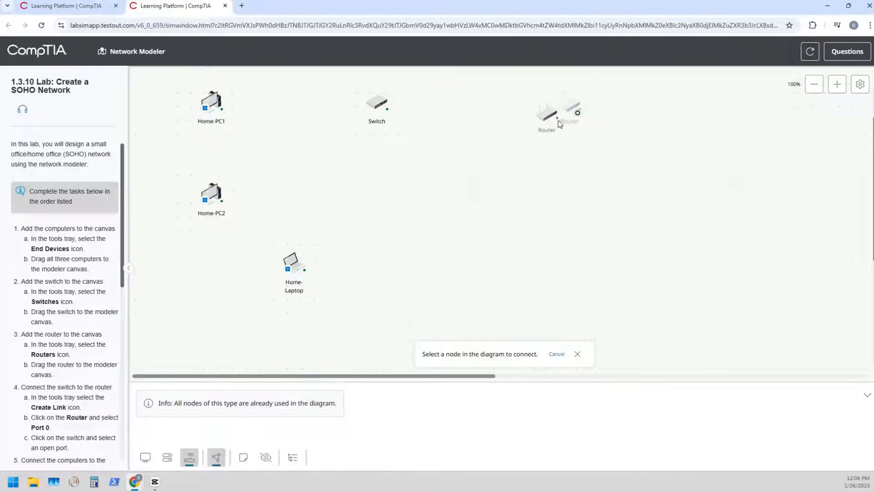
left_click(549, 108)
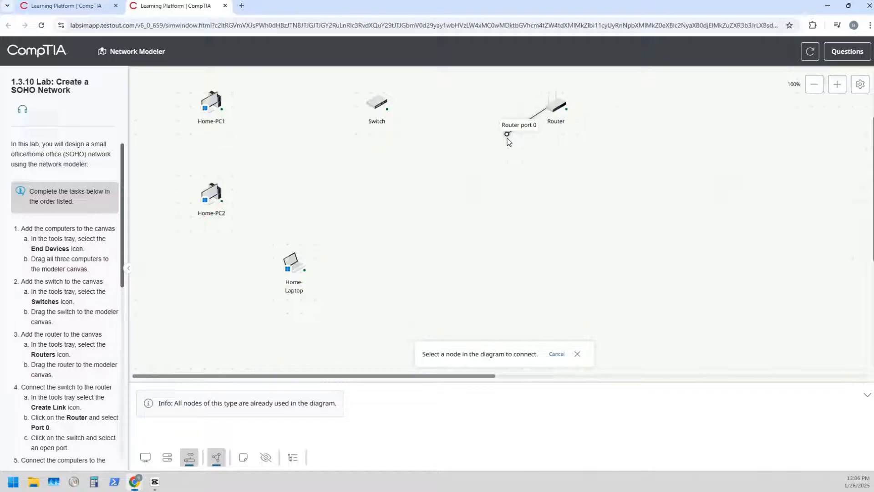
left_click(376, 100)
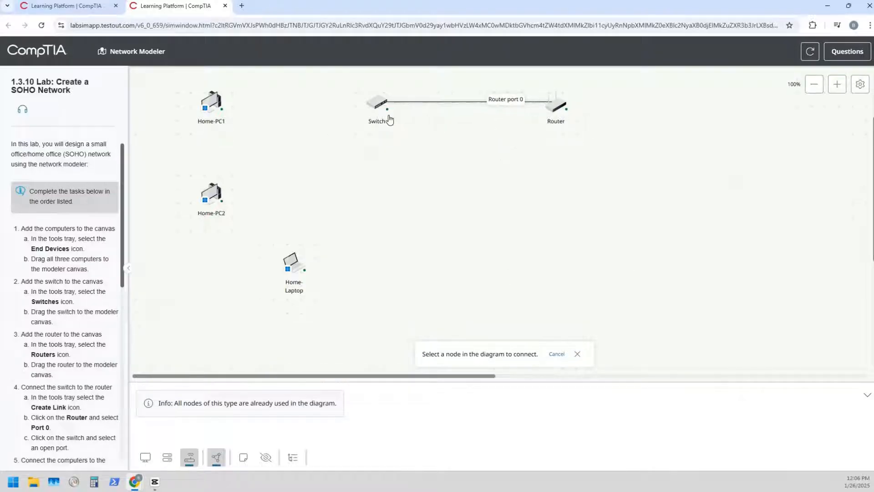
left_click(377, 102)
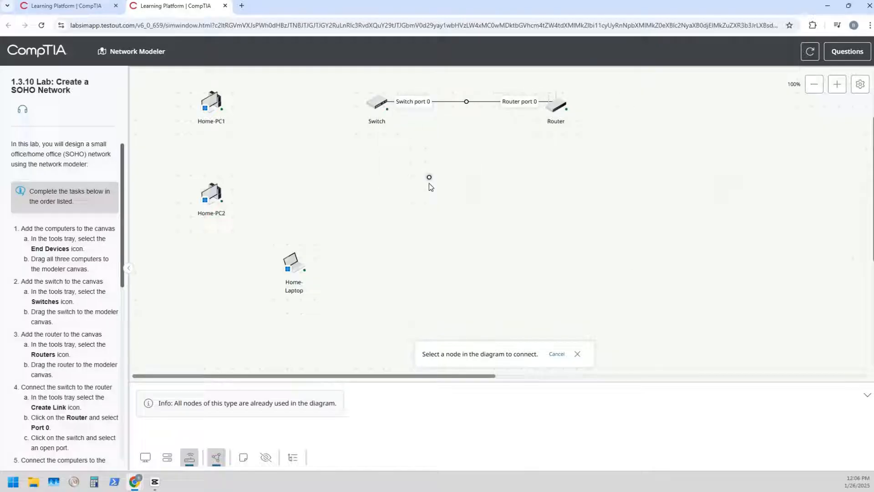
mouse_move(114, 344)
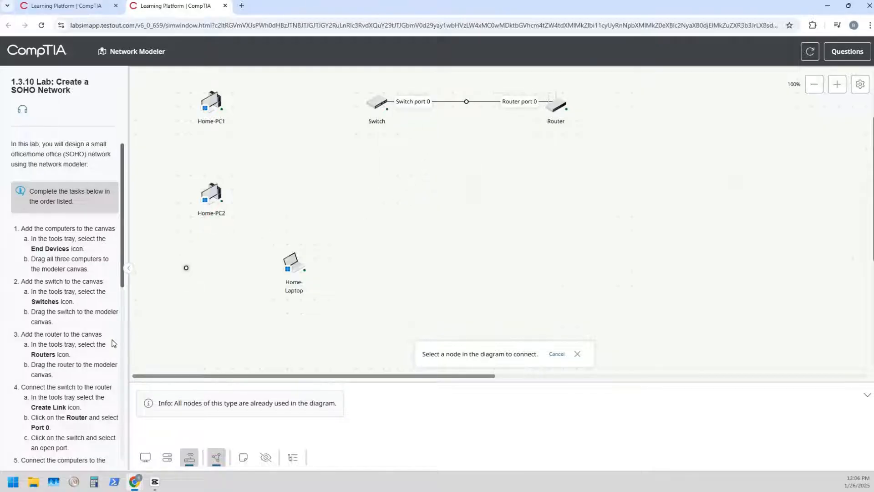
Link the computers' Ethernet ports to the switch: Home-PC1 to port 1, Home-PC2 to port 3, Home-Laptop to port 2.
scroll("down", 3)
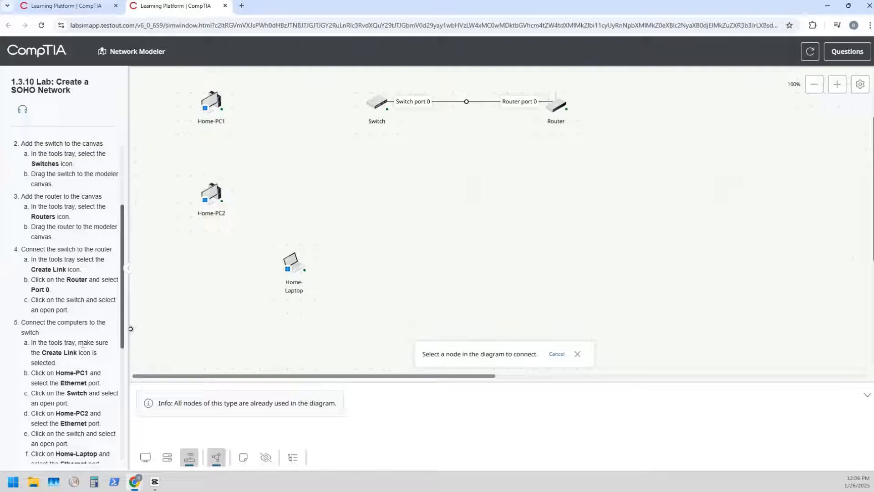
mouse_move(226, 110)
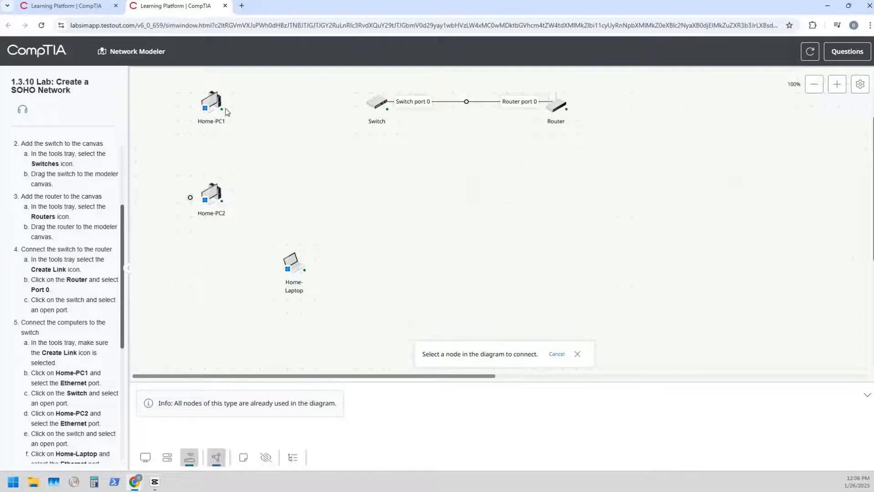
left_click(211, 103)
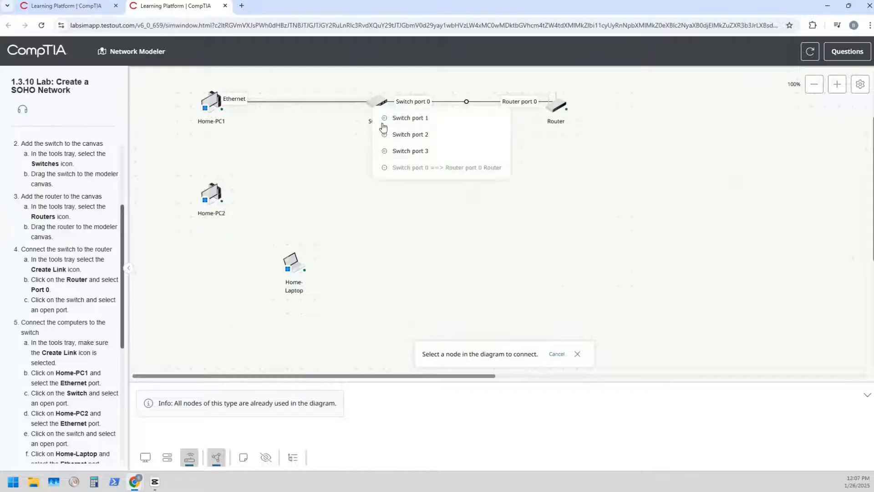
left_click(410, 117)
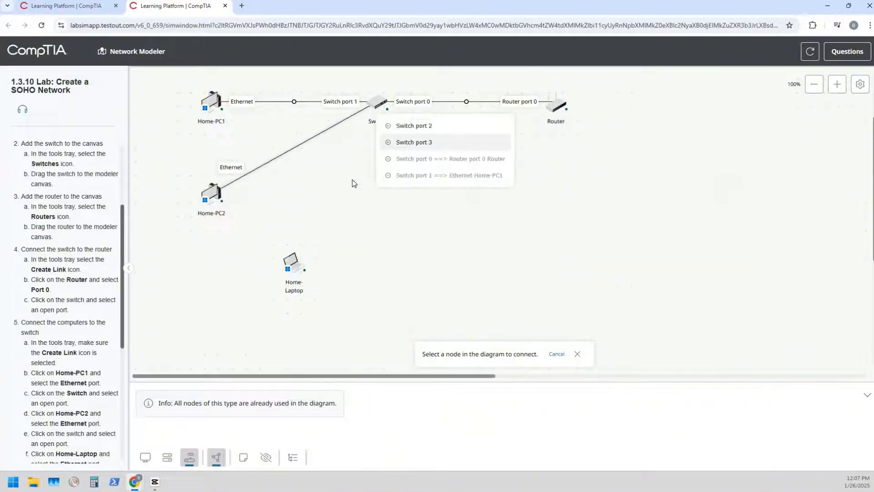
left_click(414, 142)
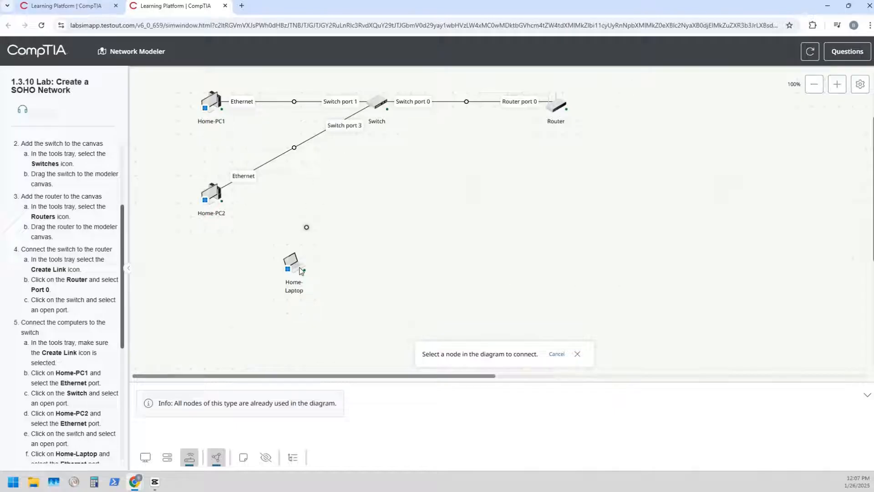
left_click(377, 103)
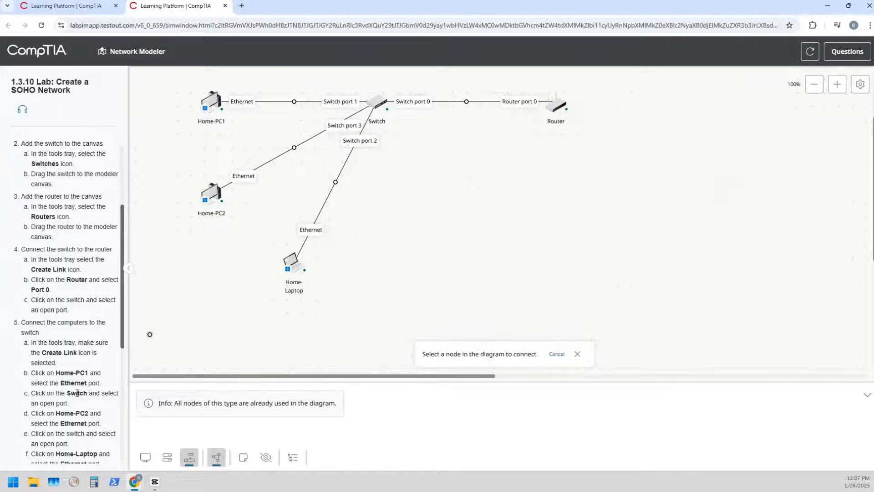
scroll("down", 3)
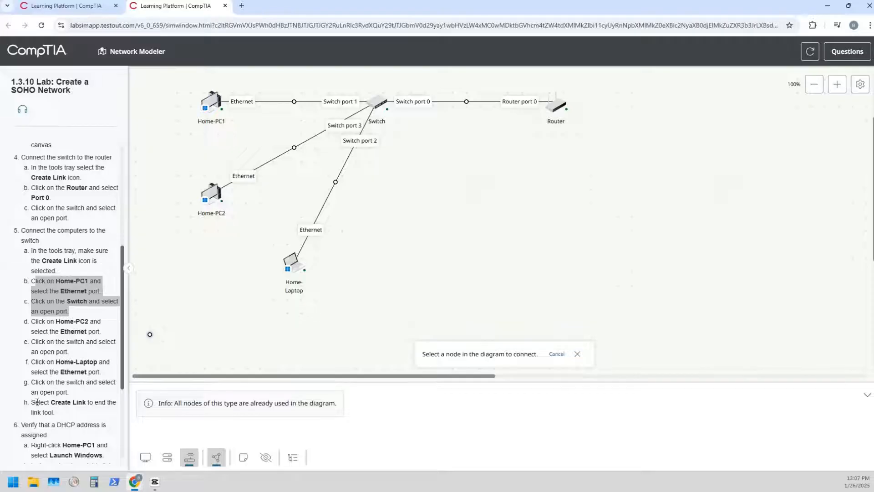
Finish Home-PC1's link on Switch port 1 and bring up Home-PC1's context menu.
scroll("down", 3)
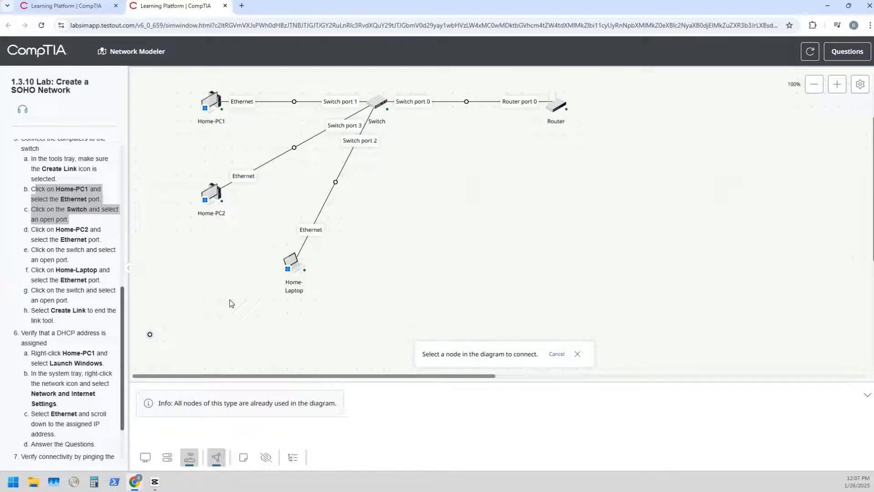
mouse_move(114, 328)
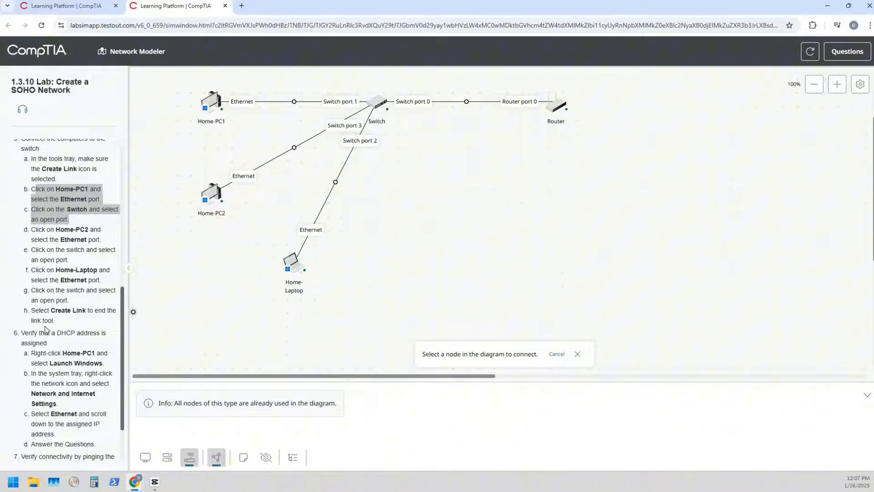
scroll("down", 3)
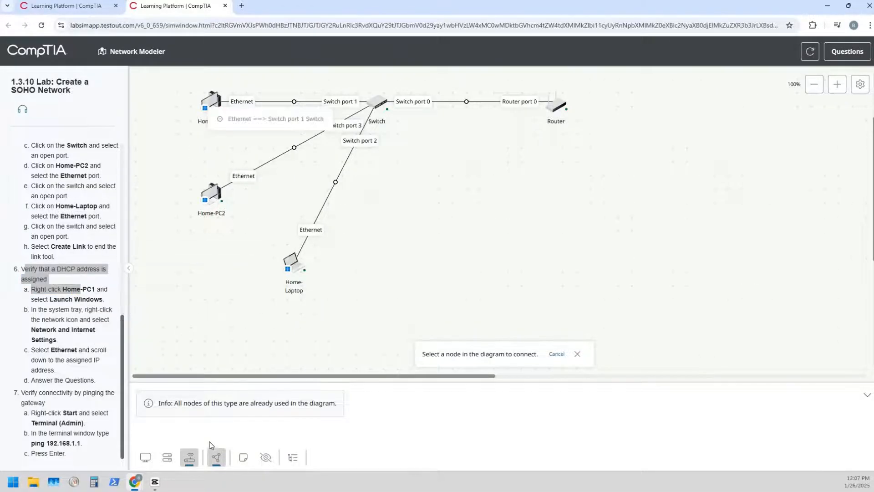
left_click(555, 353)
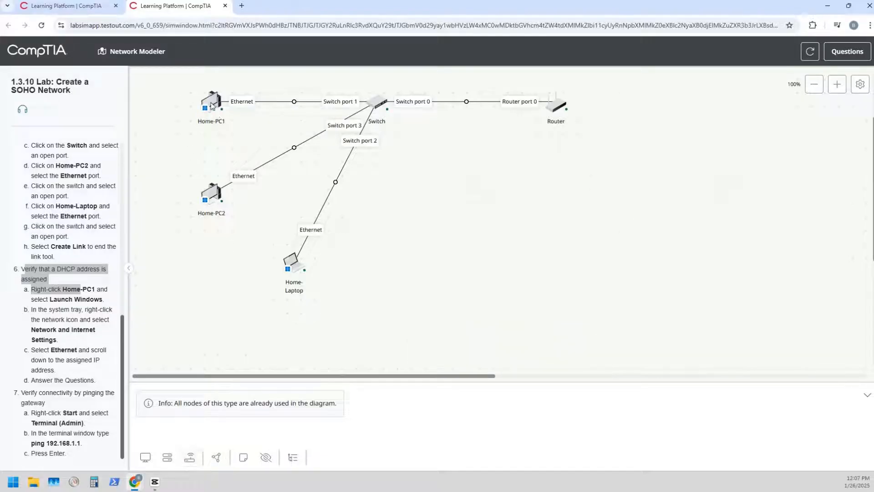
right_click(210, 101)
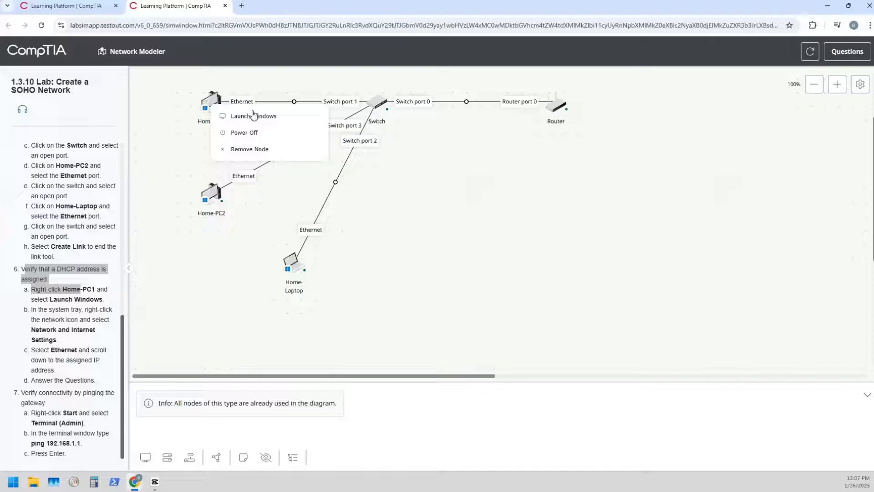
Launch Home-PC1's Windows desktop and show the Start button's system tools menu.
left_click(252, 116)
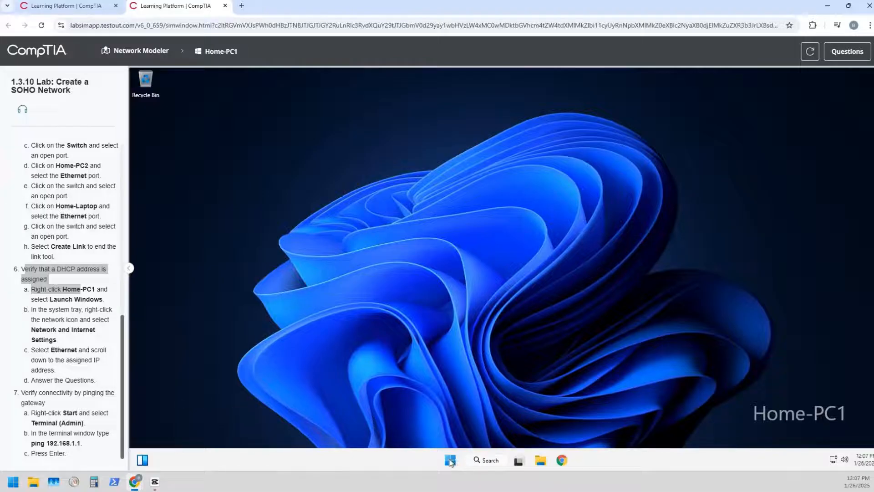
right_click(450, 460)
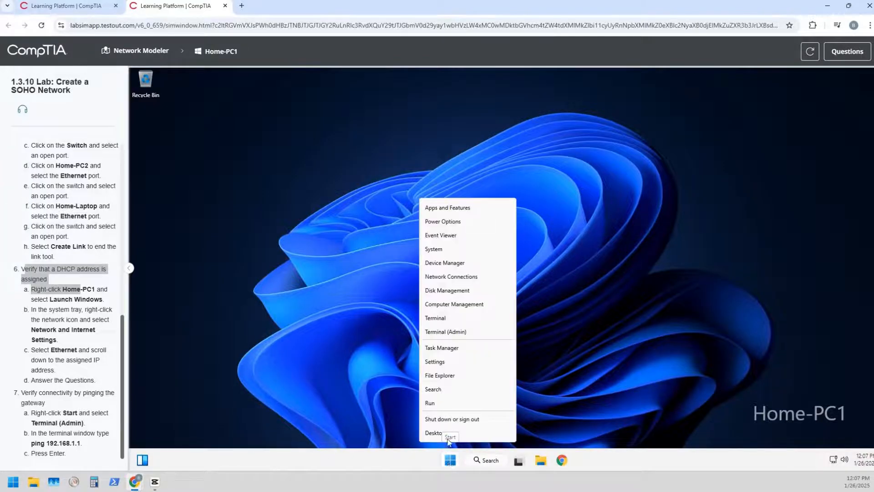
Run ipconfig in an admin terminal and find the Ethernet adapter's DHCP address 192.168.1.20.
left_click(445, 331)
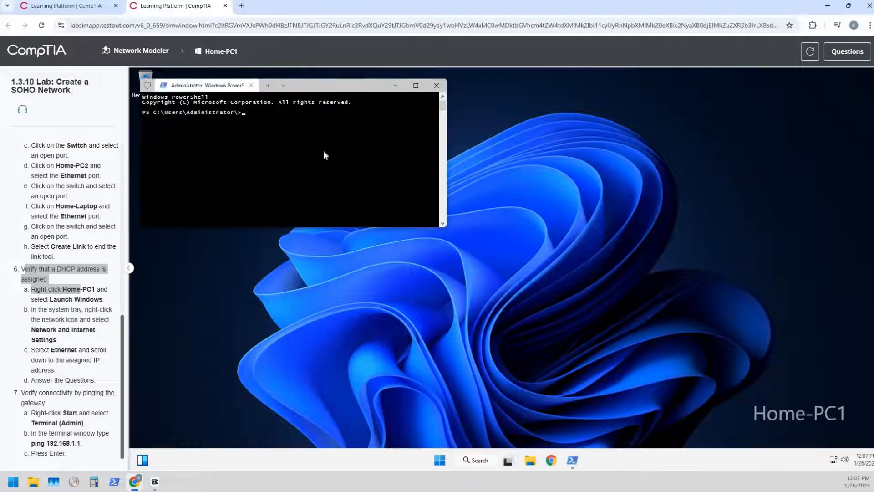
mouse_move(333, 216)
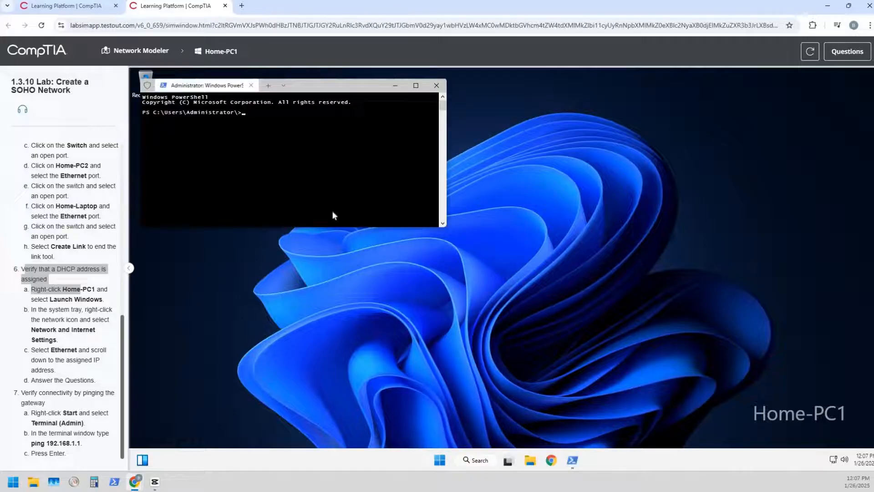
type("ipconfig")
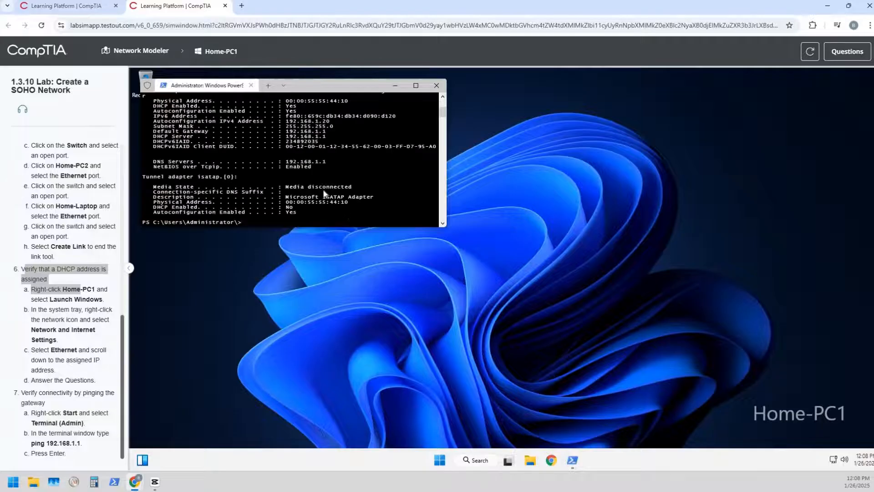
scroll("up", 3)
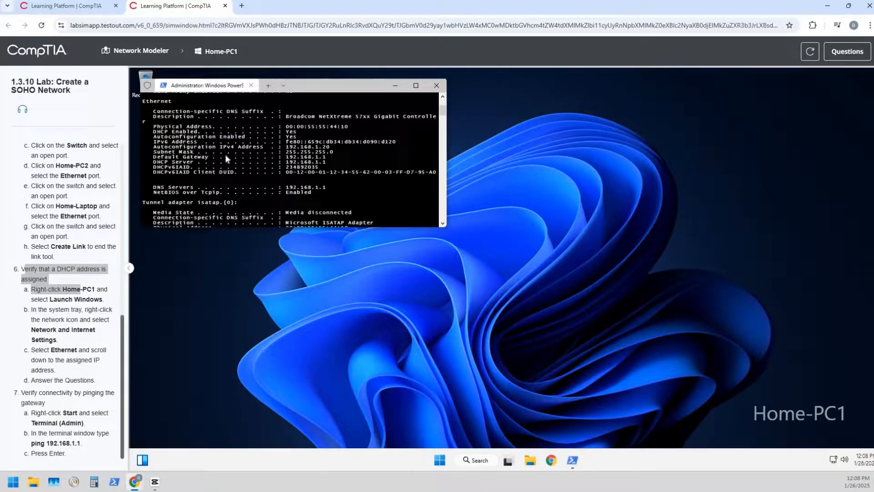
mouse_move(314, 148)
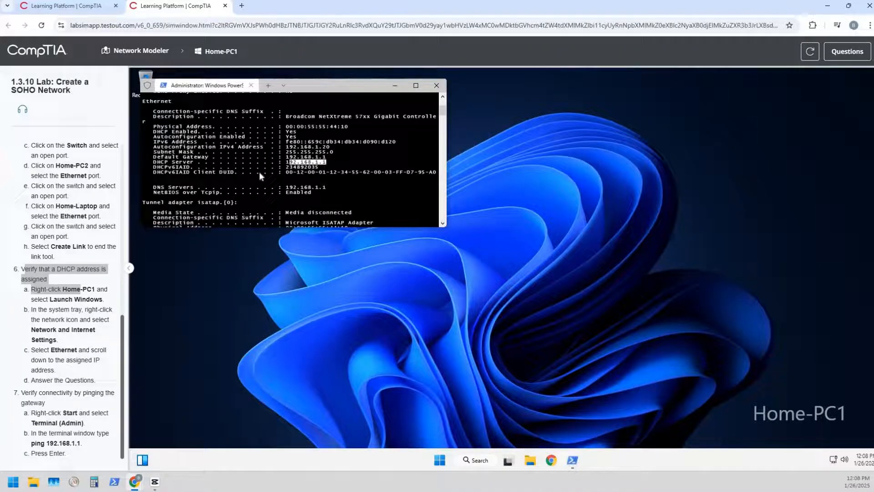
mouse_move(61, 378)
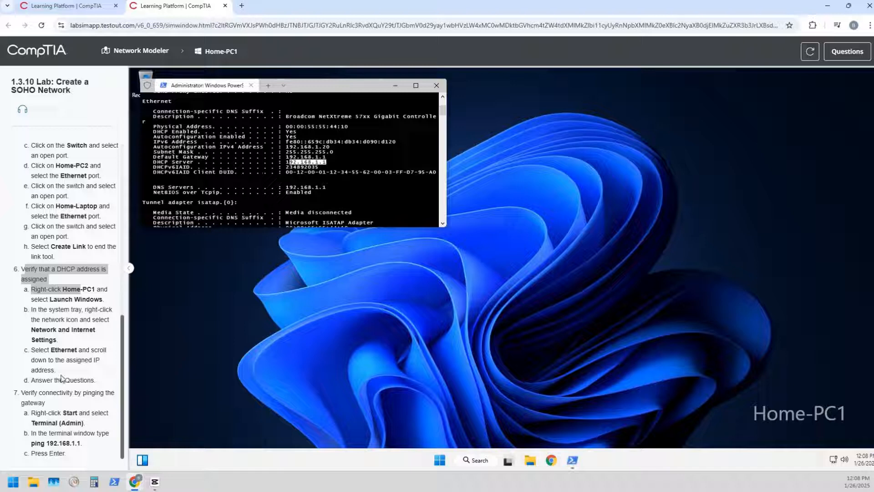
mouse_move(41, 378)
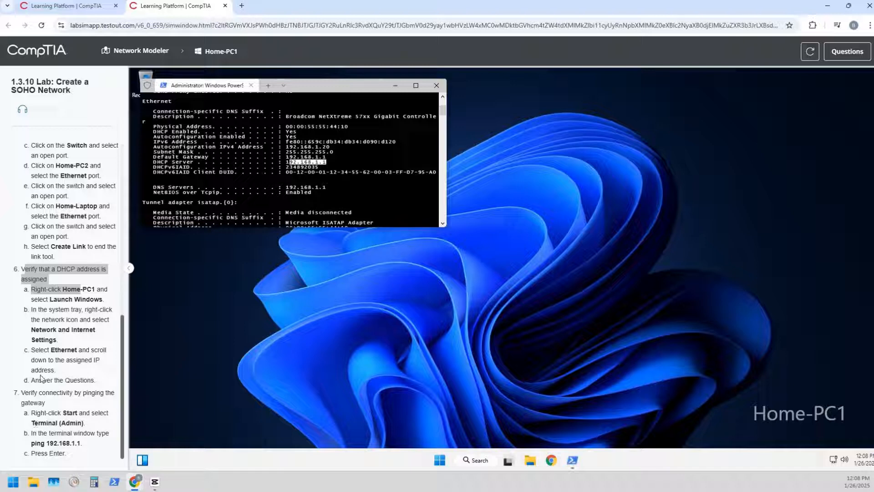
scroll("down", 3)
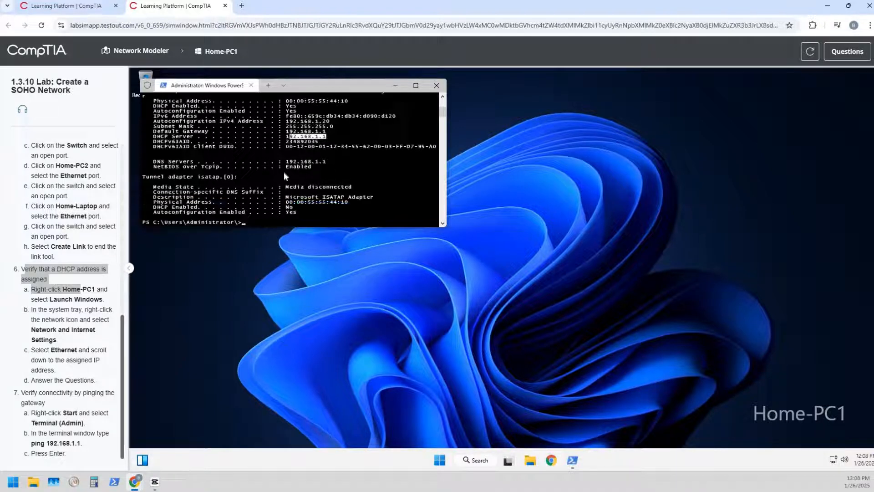
scroll("down", 3)
type("ping")
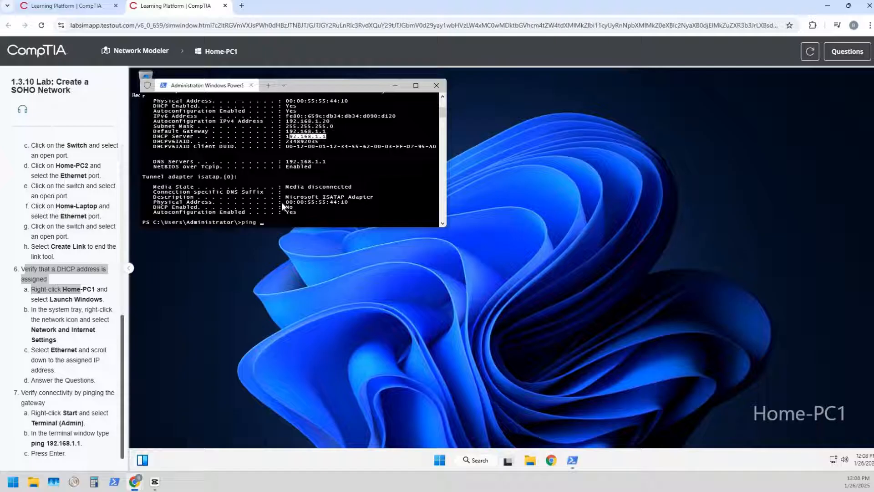
Ping the gateway 192.168.1.1 with no loss, then go to the lab questions.
type("192.168.")
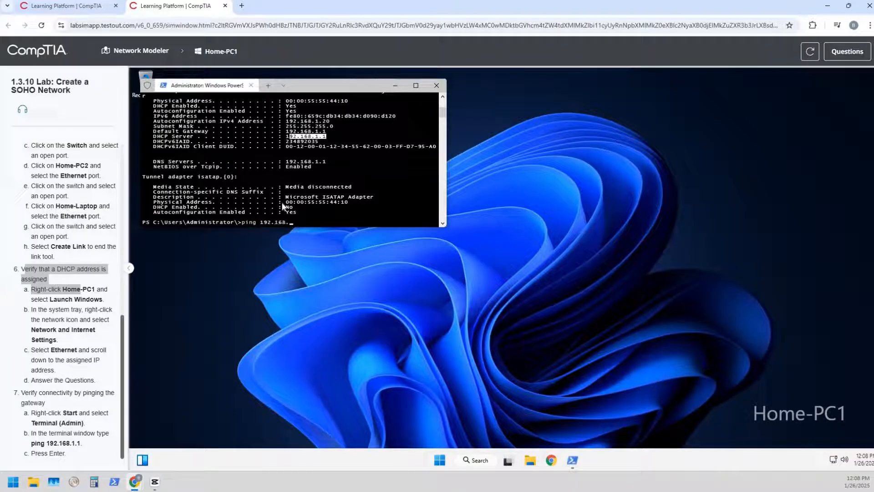
key("Return")
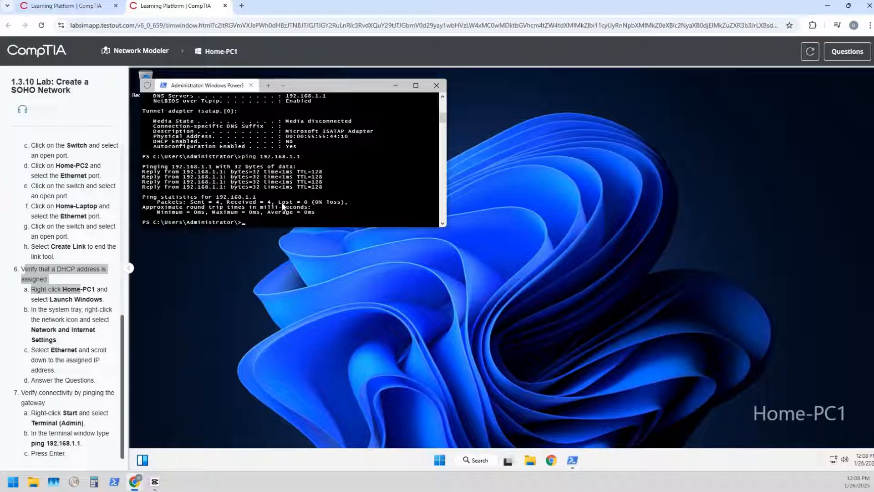
mouse_move(669, 172)
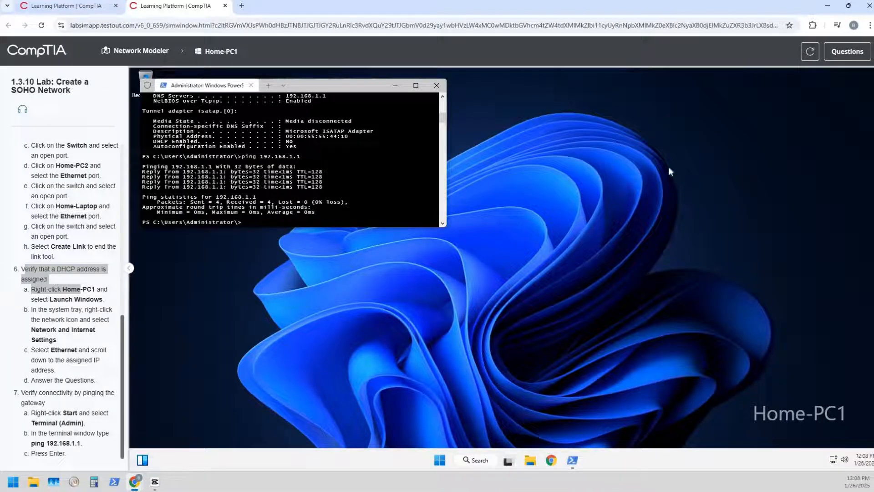
left_click(846, 51)
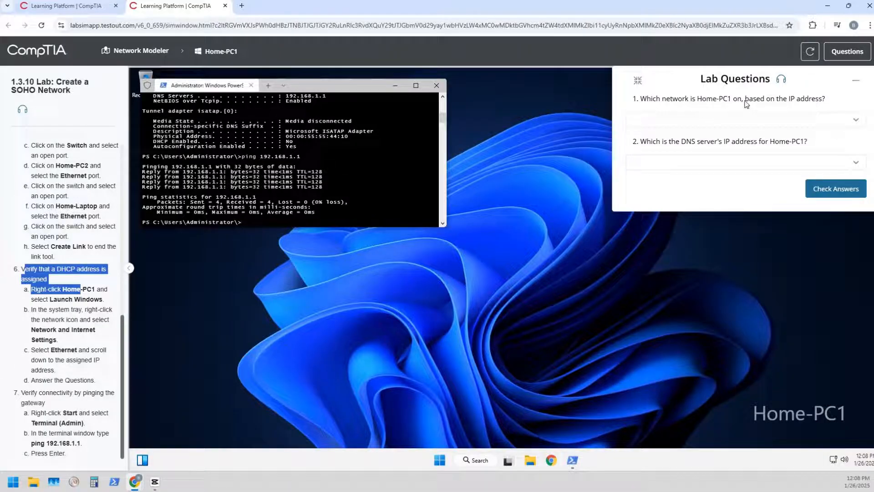
mouse_move(721, 131)
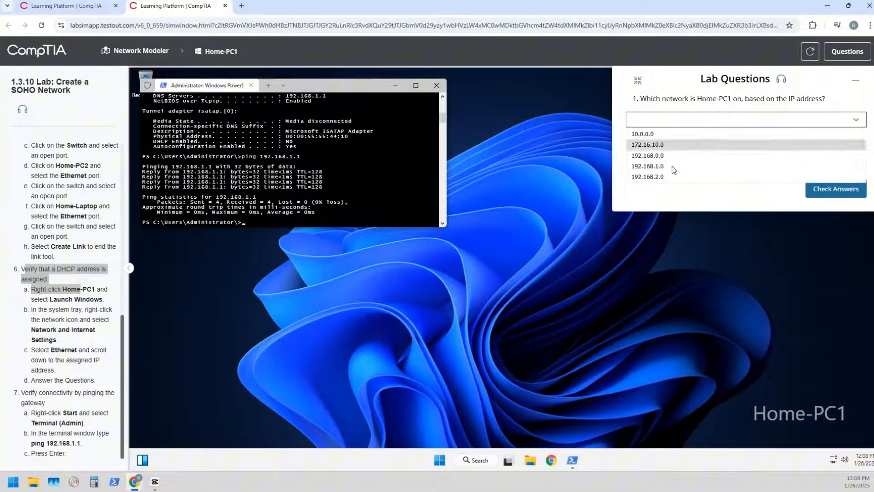
mouse_move(646, 166)
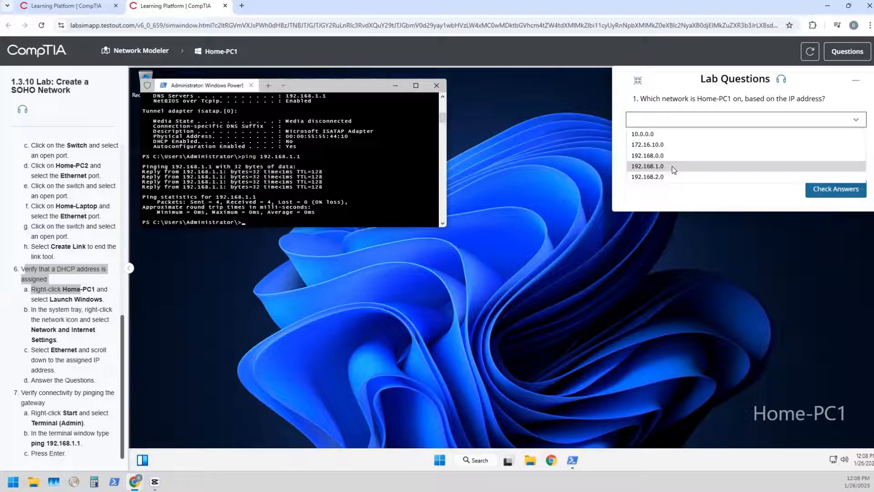
Answer network 192.168.1.0 and DNS server 192.168.1.1, and check the answers for 100%.
left_click(646, 166)
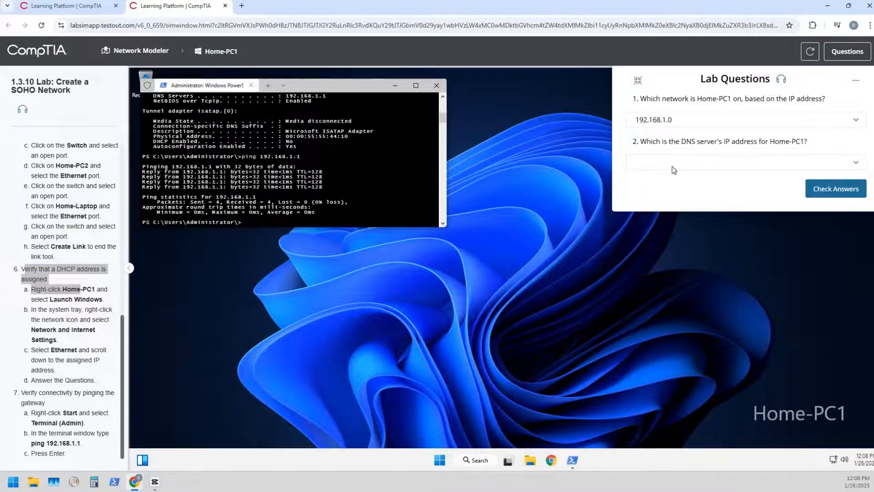
left_click(744, 162)
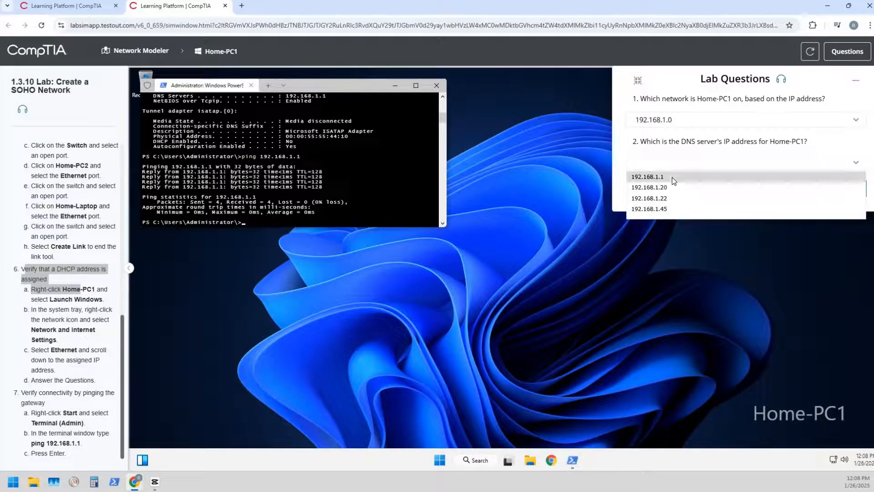
left_click(646, 176)
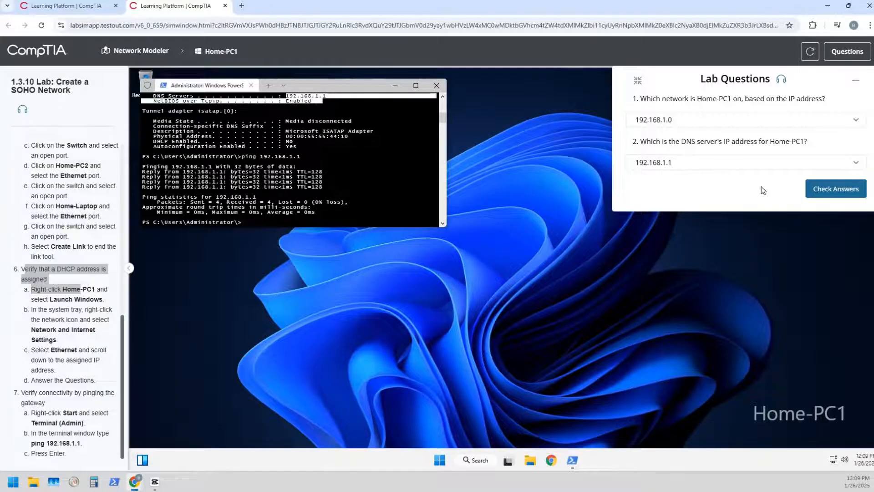
left_click(835, 188)
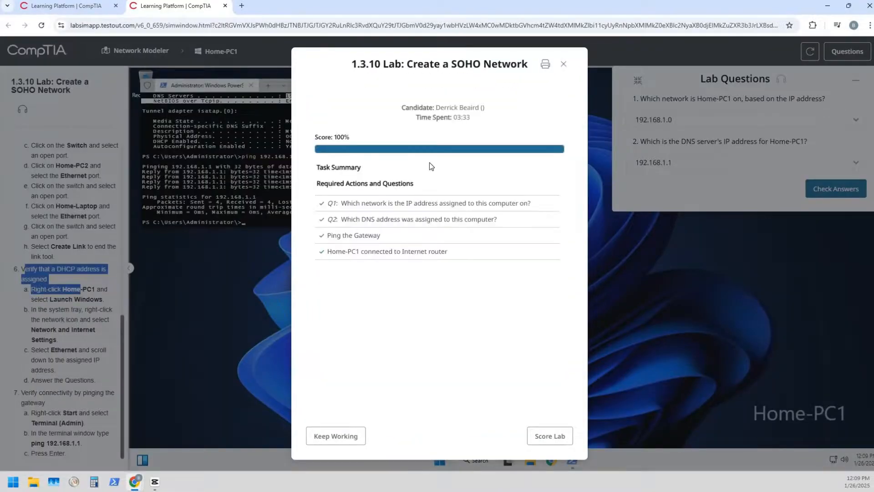
mouse_move(484, 333)
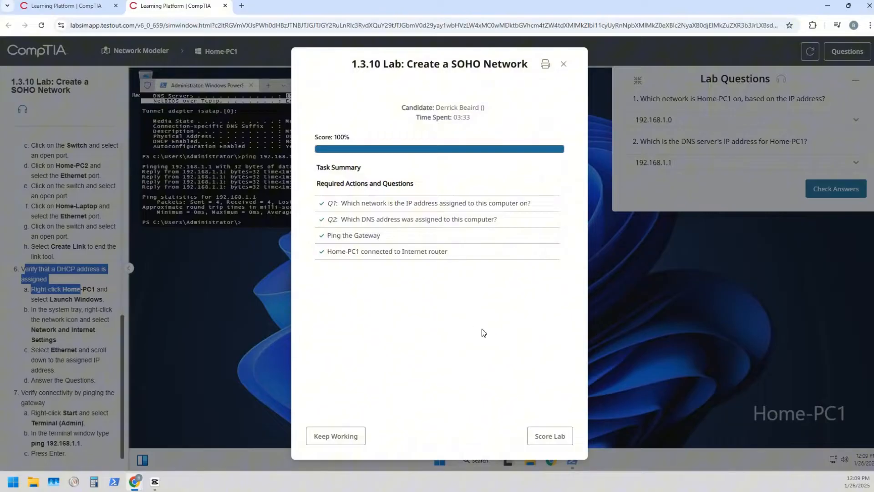
mouse_move(488, 354)
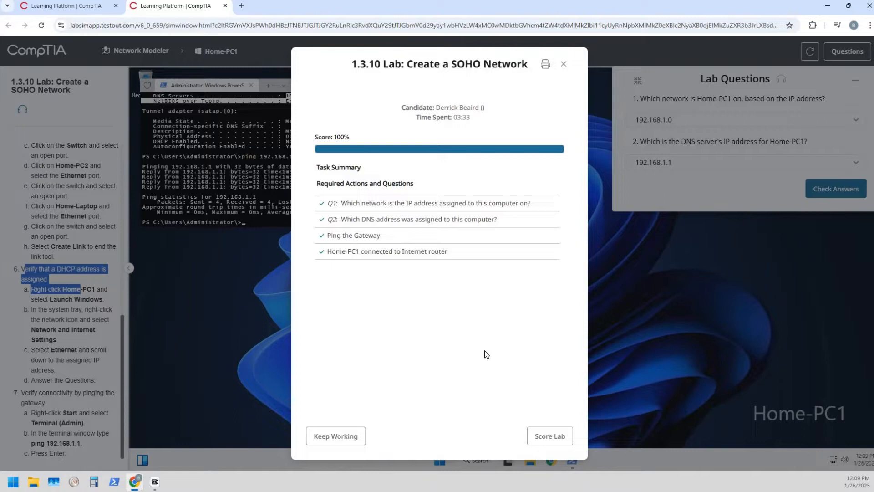
mouse_move(544, 439)
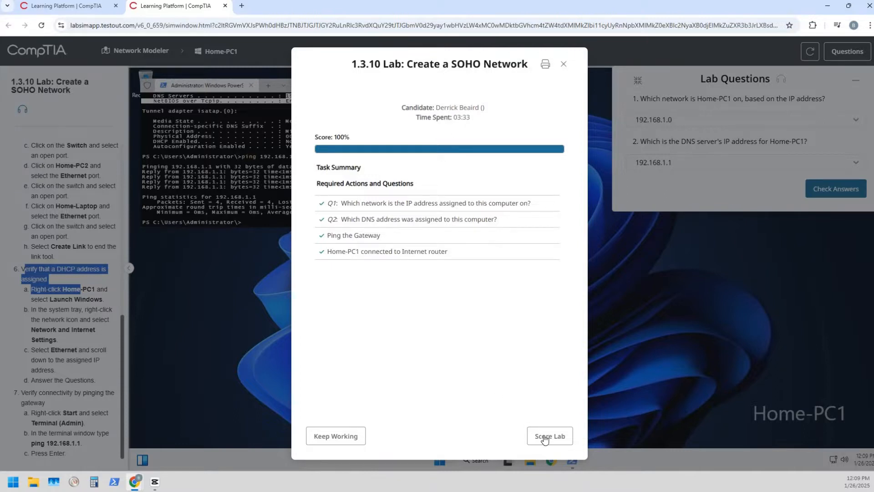
Score the lab and confirm submission for the final 100% report.
left_click(549, 435)
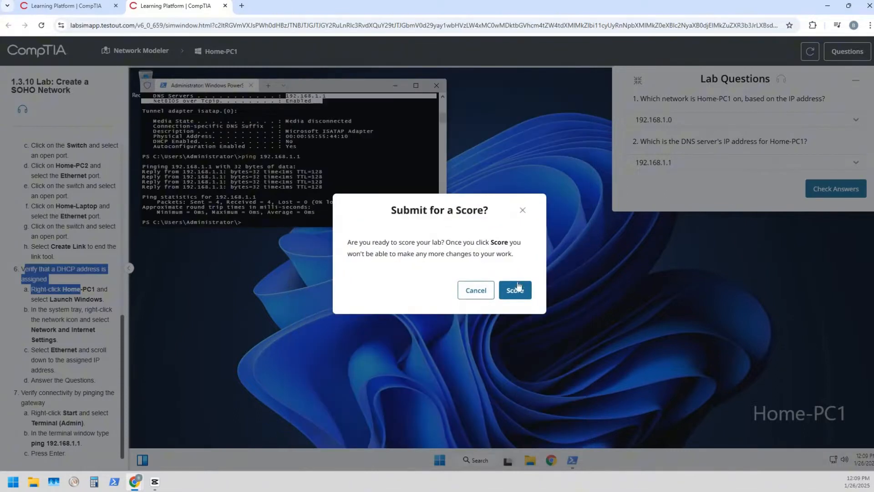
left_click(513, 289)
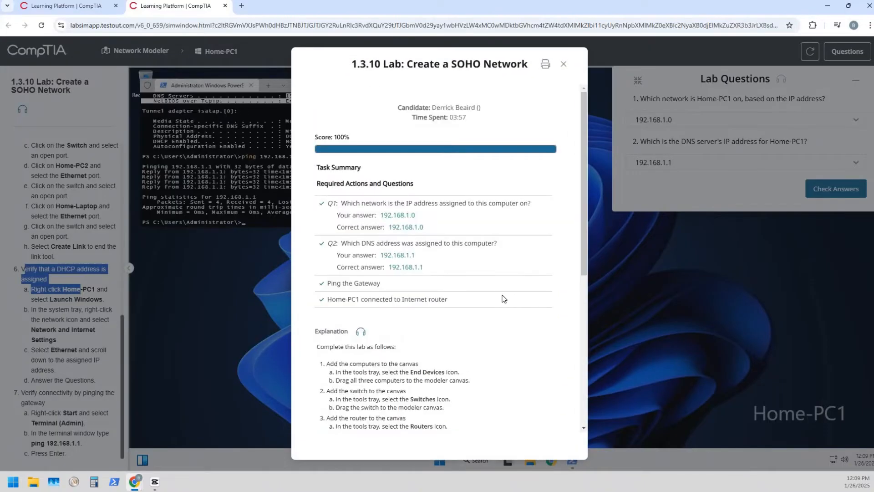